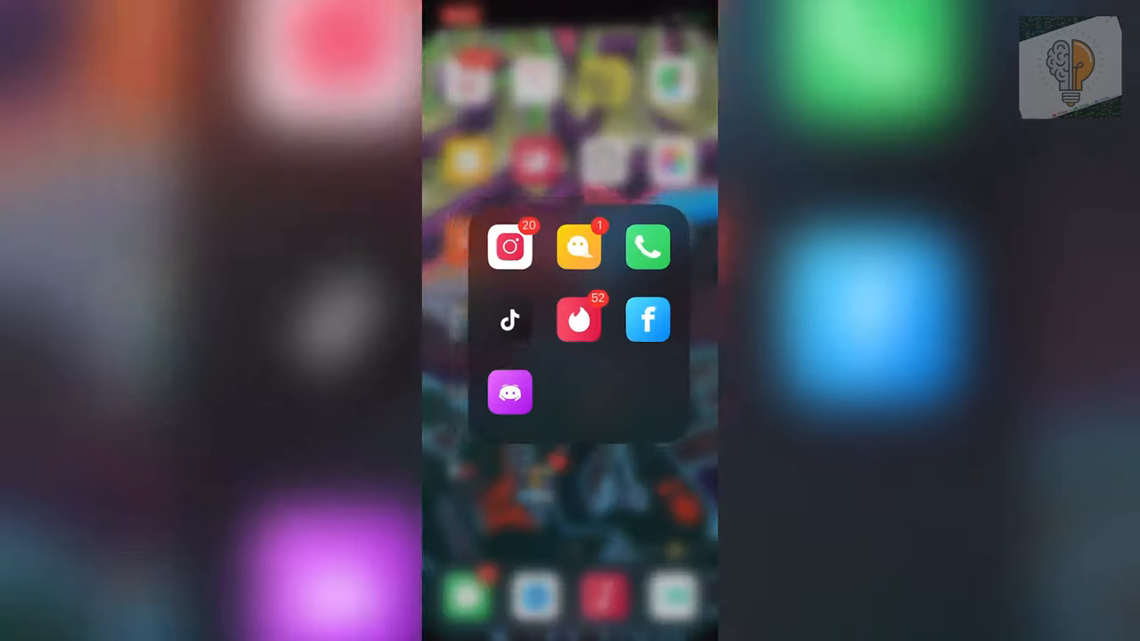
Launch Instagram from the home screen apps folder
{"action": "left_click", "coordinate": [510, 246]}
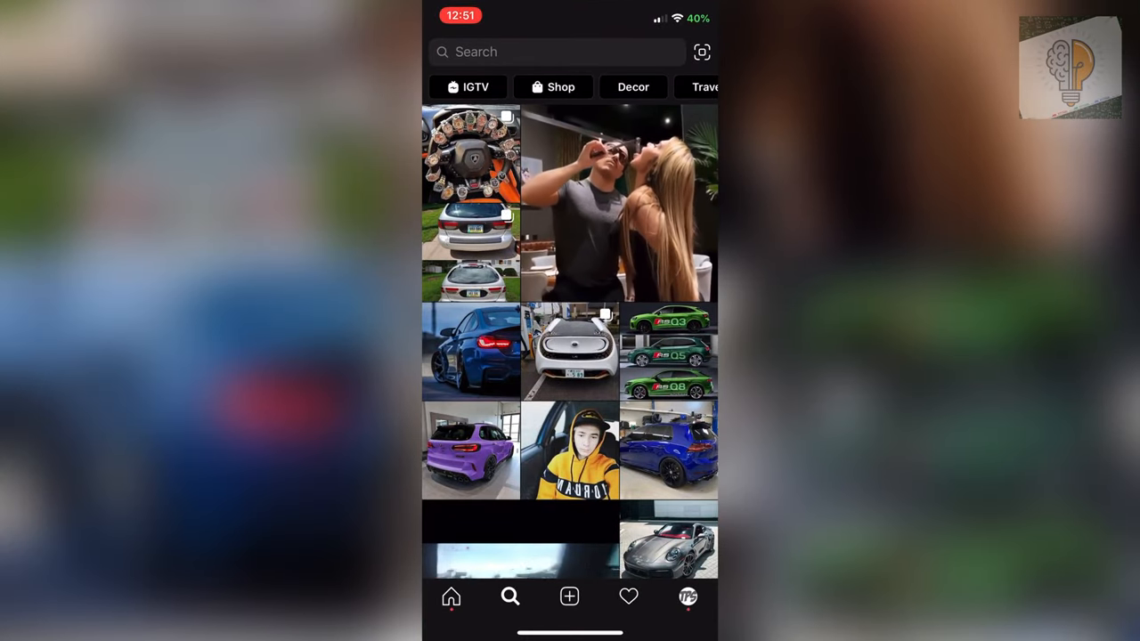
Search for omg_arfilters, view its Effects, and preview the 'Move to which state?' filter
{"action": "left_click", "coordinate": [556, 52]}
{"action": "type", "text": "omg_arfilt"}
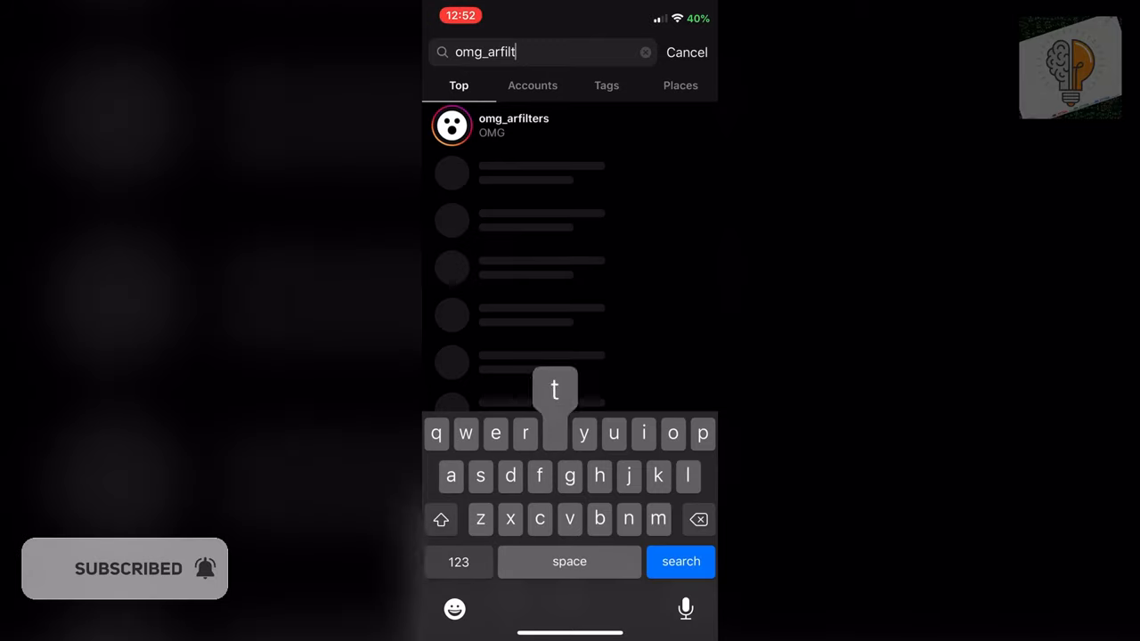
{"action": "left_click", "coordinate": [513, 124]}
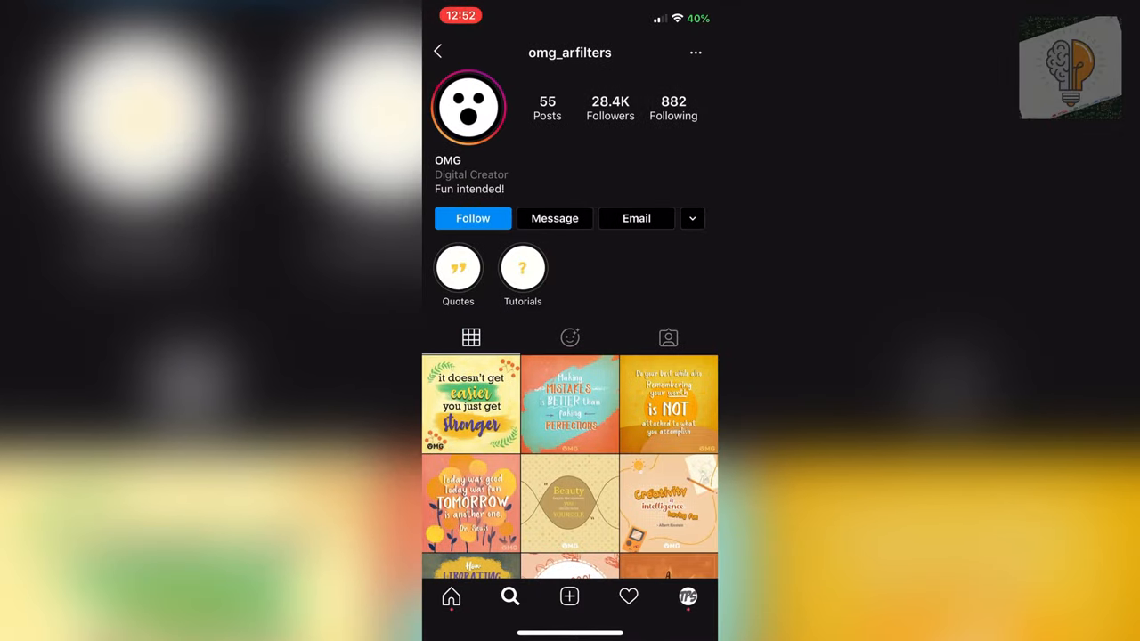
{"action": "left_click", "coordinate": [570, 336]}
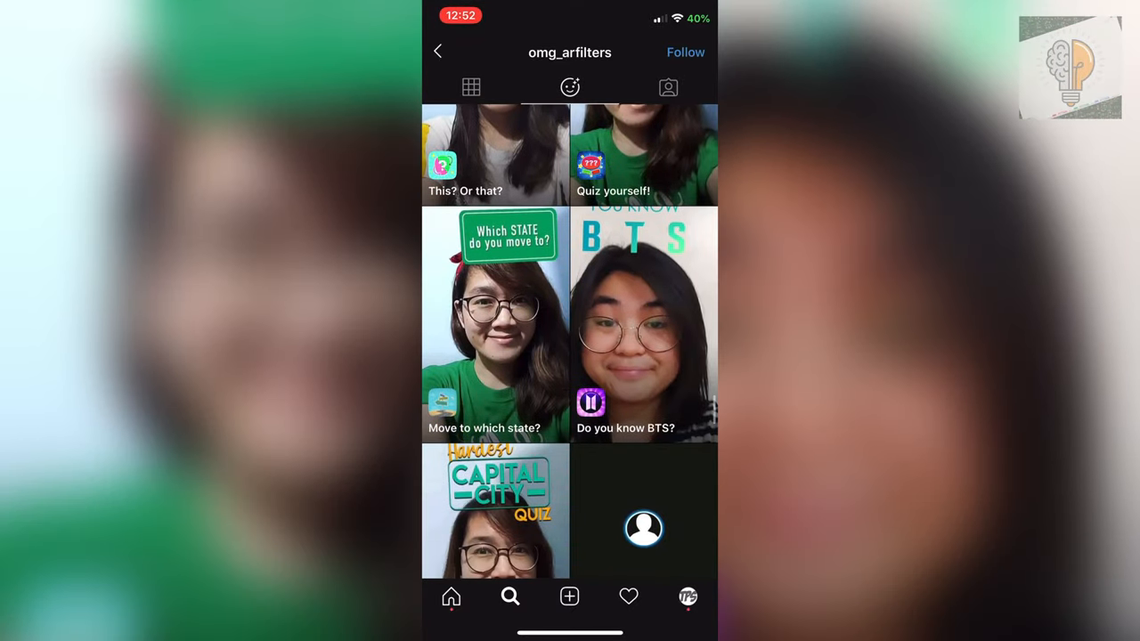
{"action": "left_click", "coordinate": [495, 324]}
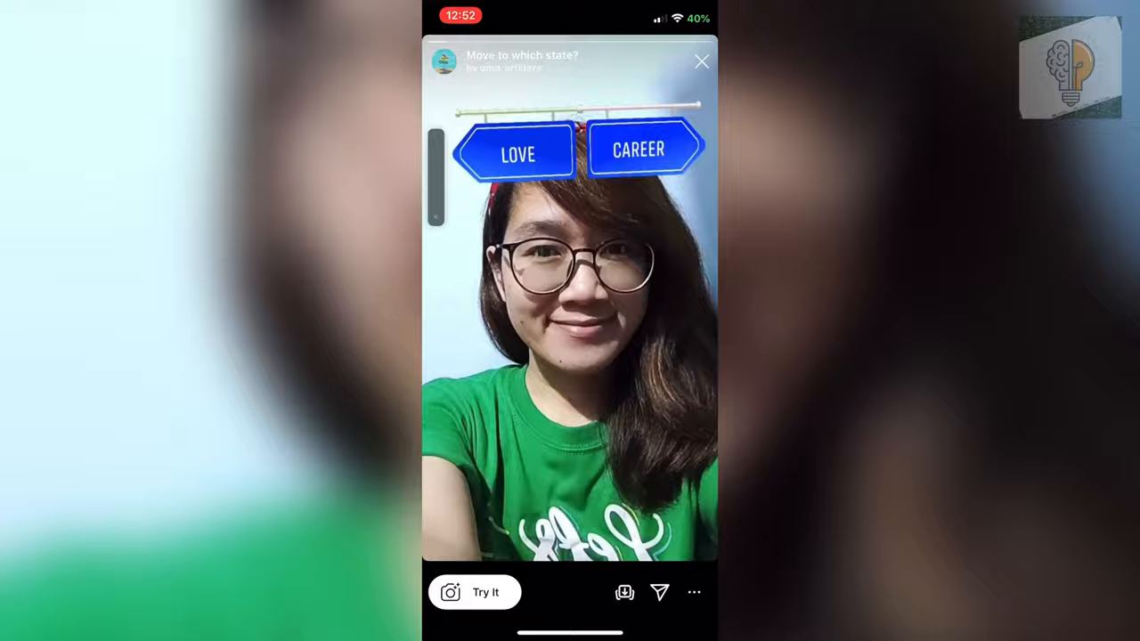